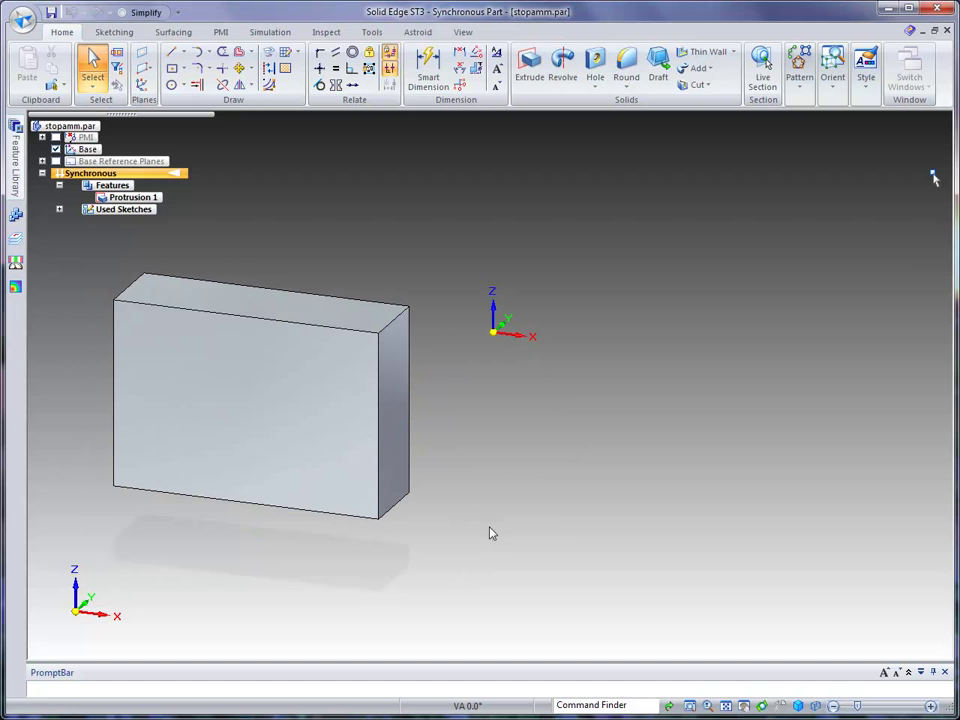
pyautogui.moveTo(528, 514)
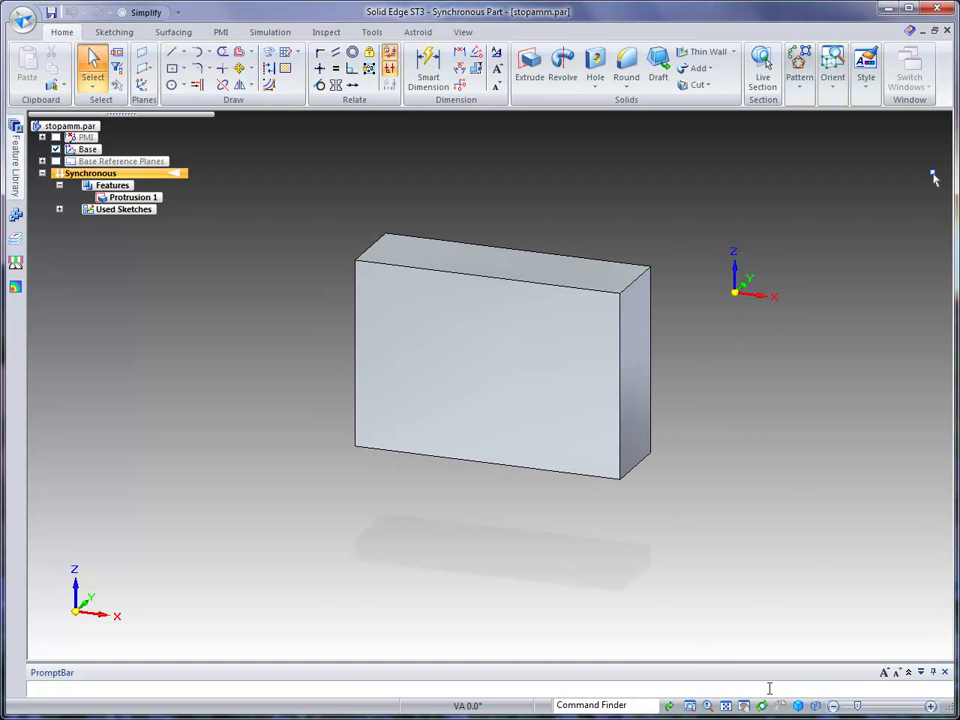
pyautogui.moveTo(620, 190)
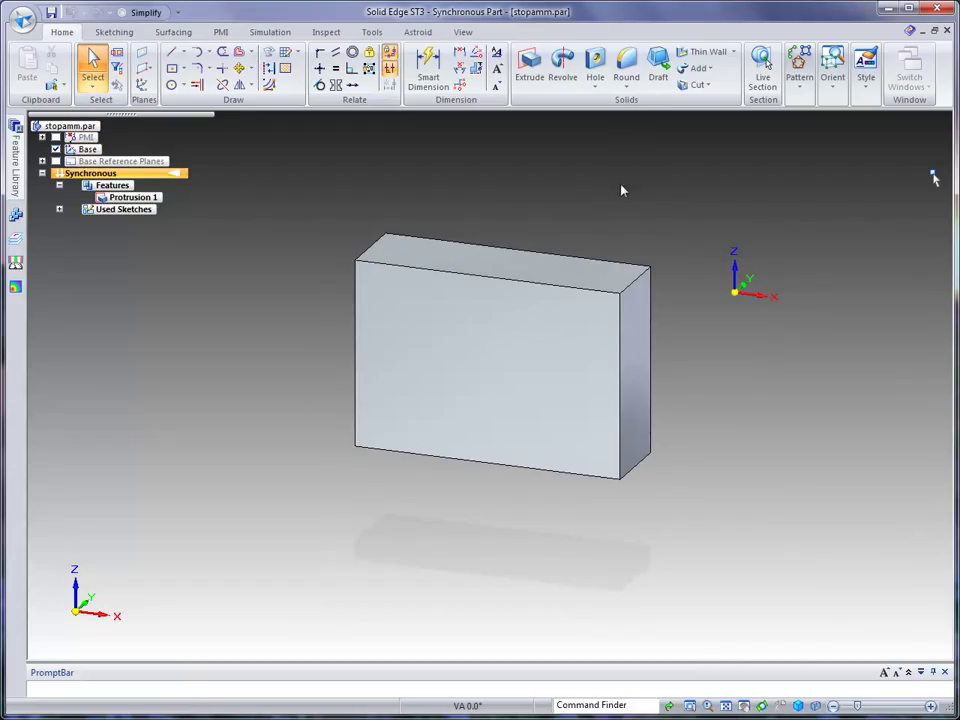
pyautogui.moveTo(324, 174)
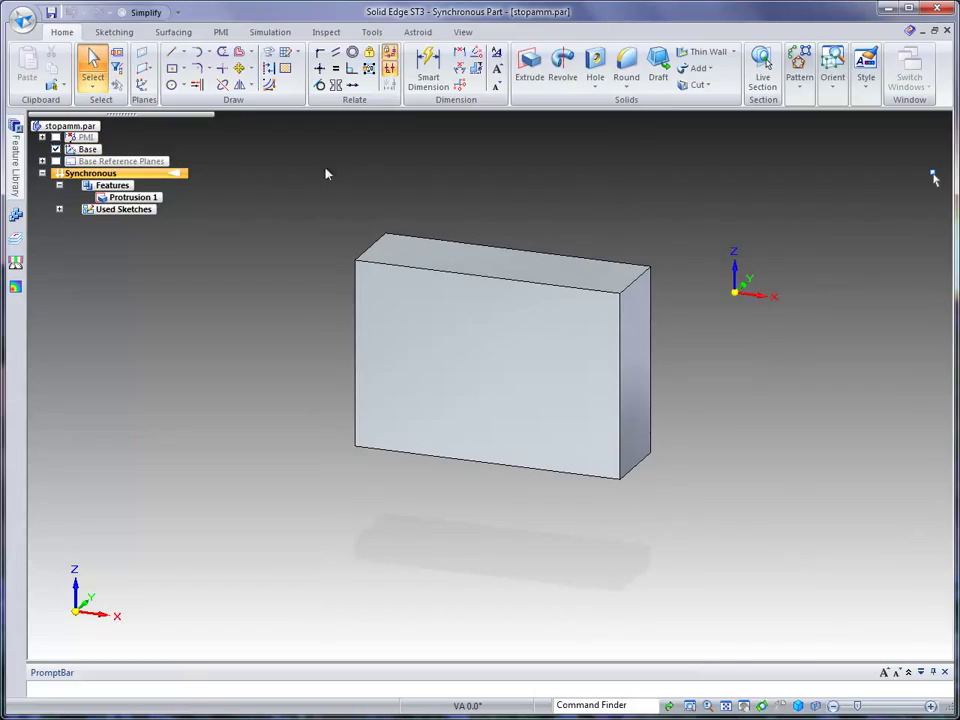
# - Start the rectangular profile's first line on the block's top edge with the Line tool
pyautogui.click(112, 32)
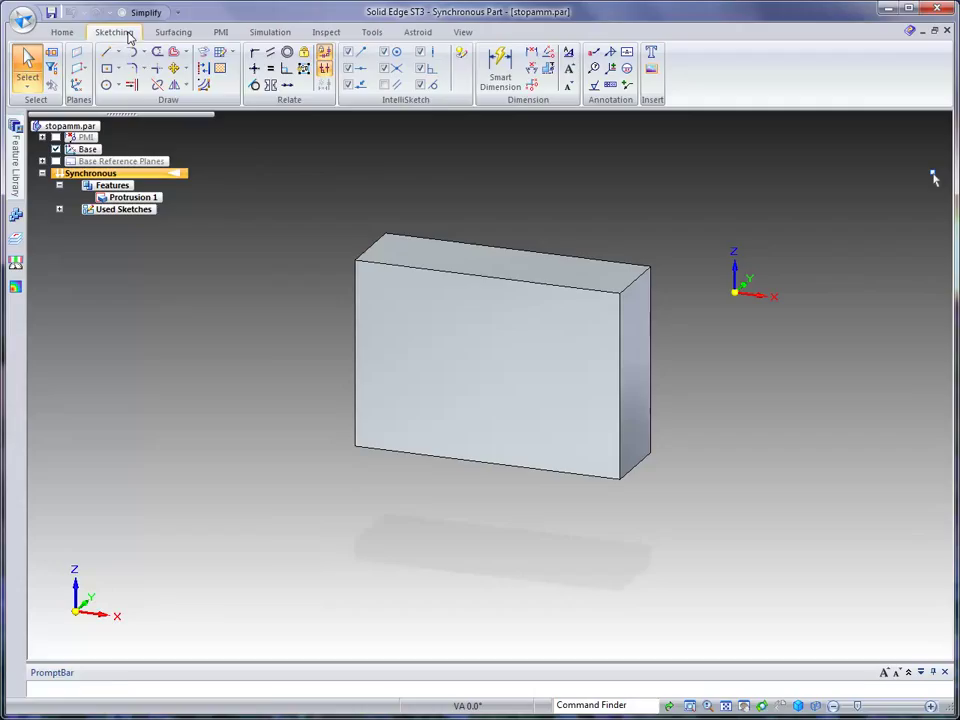
pyautogui.moveTo(324, 68)
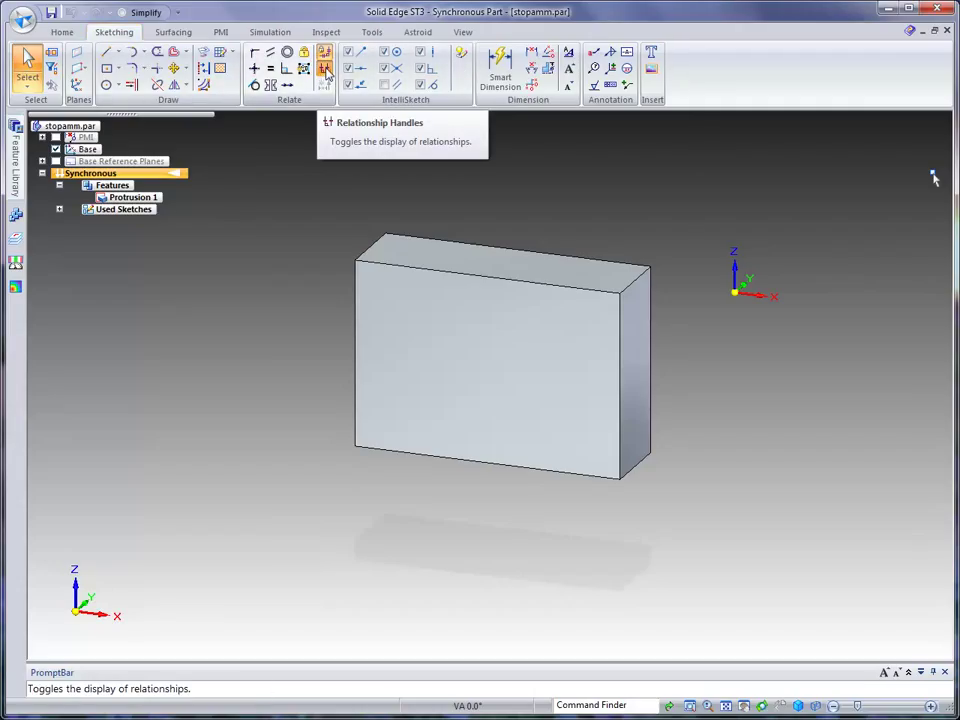
pyautogui.moveTo(628, 236)
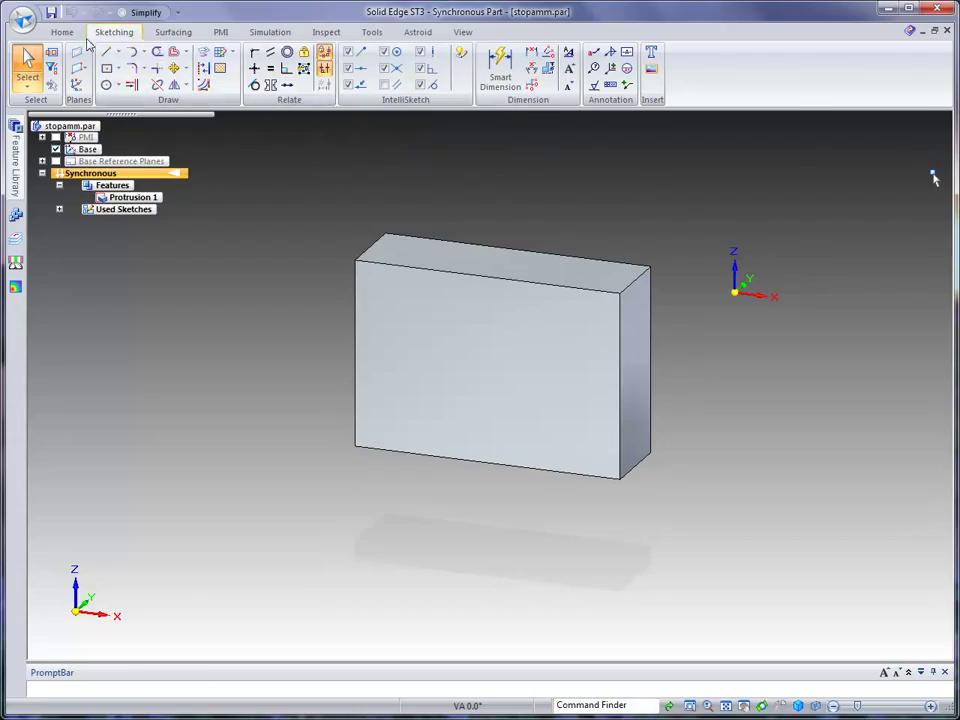
pyautogui.click(62, 32)
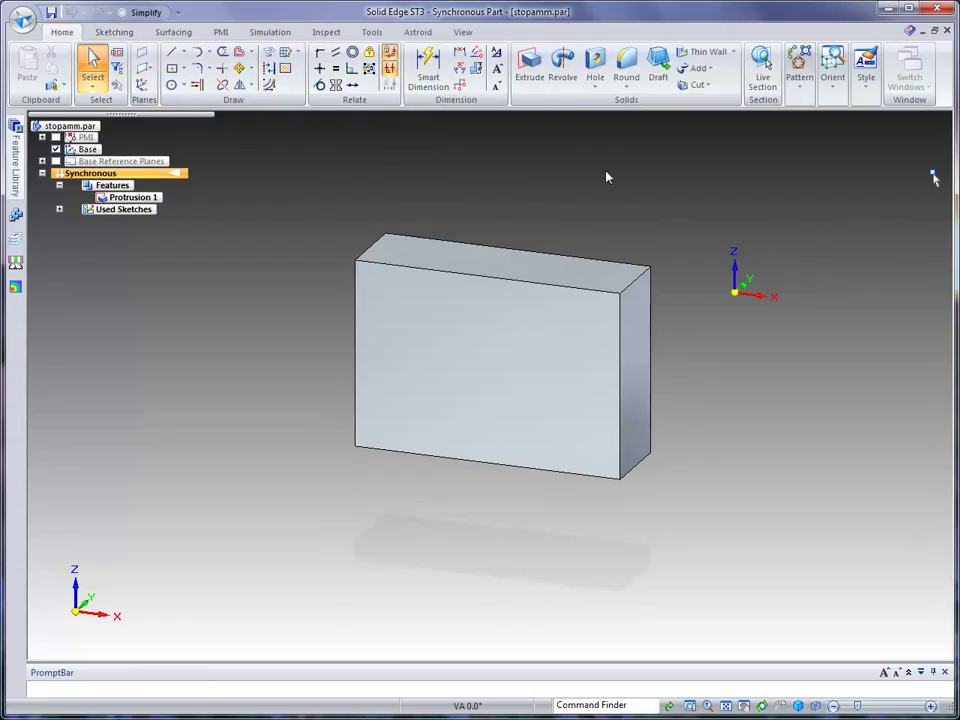
pyautogui.moveTo(596, 176)
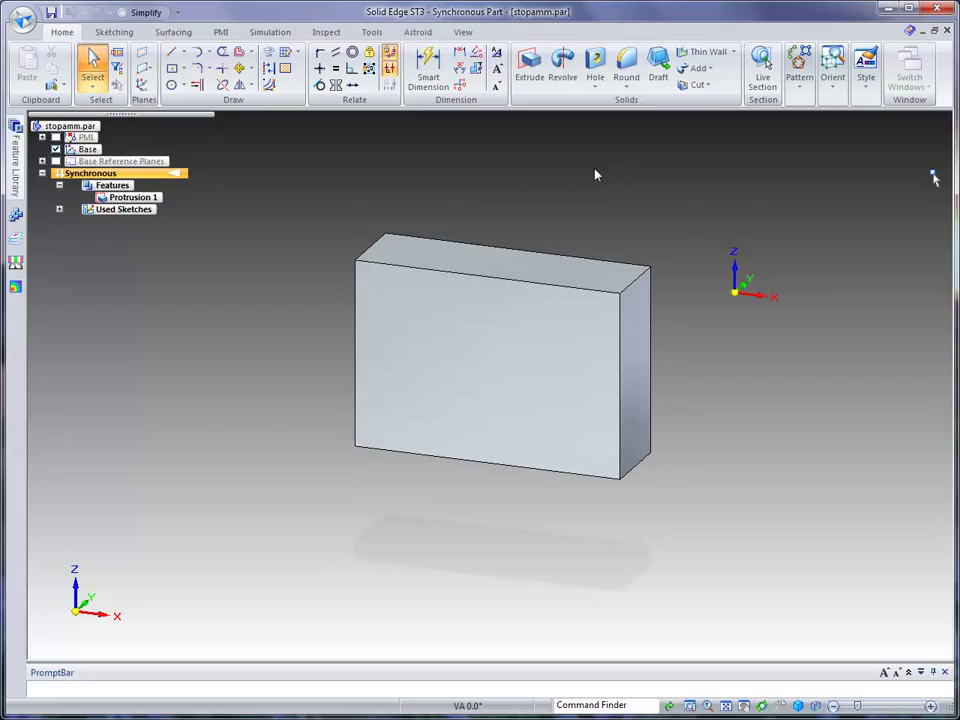
pyautogui.moveTo(470, 182)
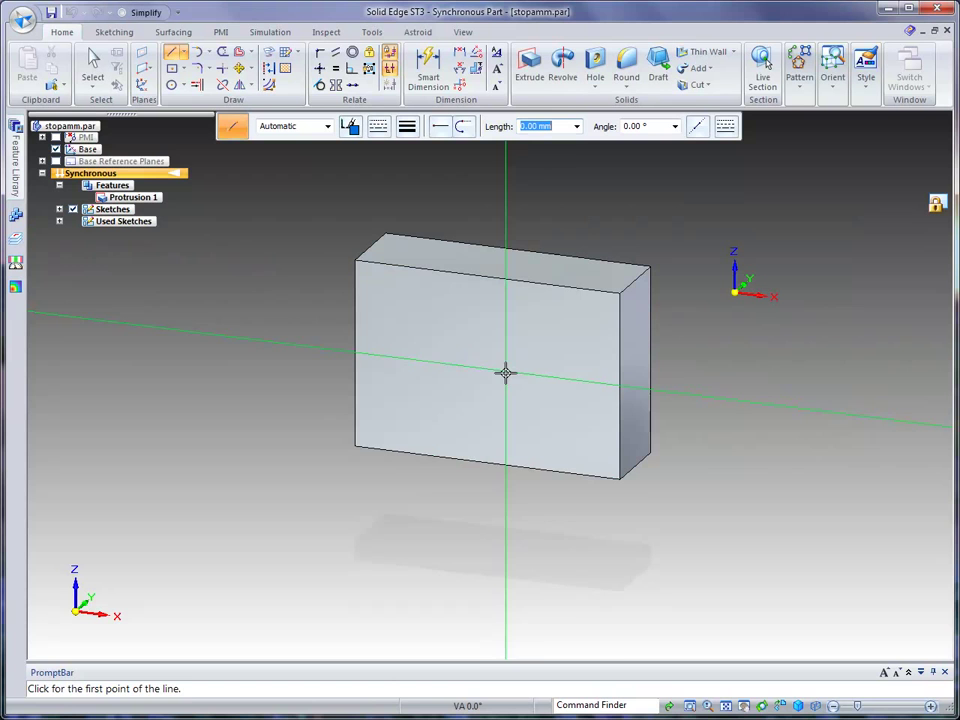
pyautogui.moveTo(820, 368)
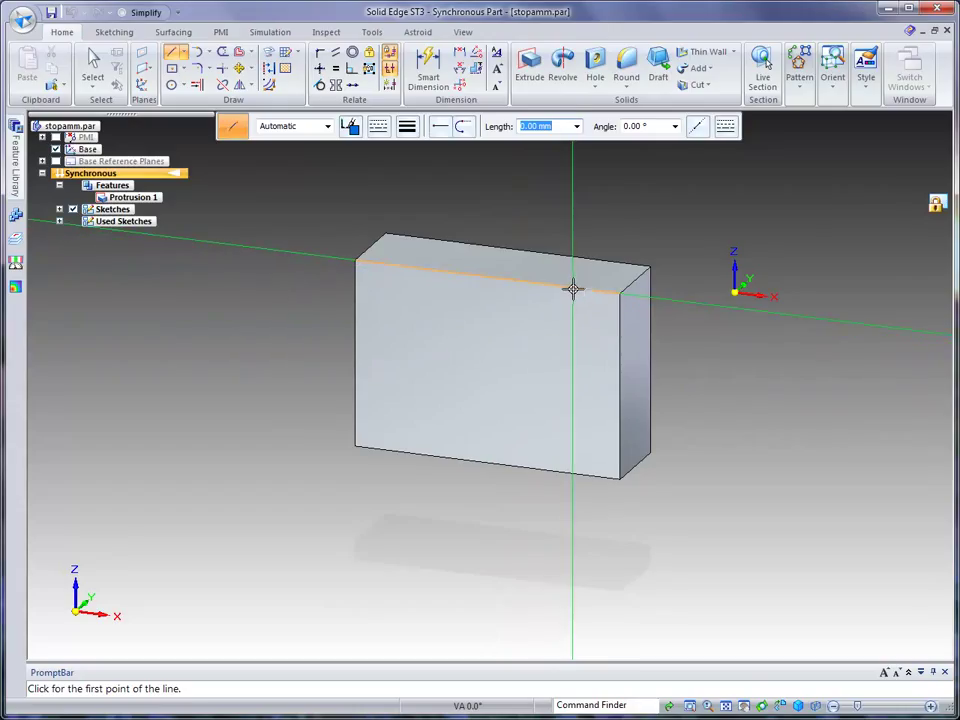
pyautogui.click(572, 290)
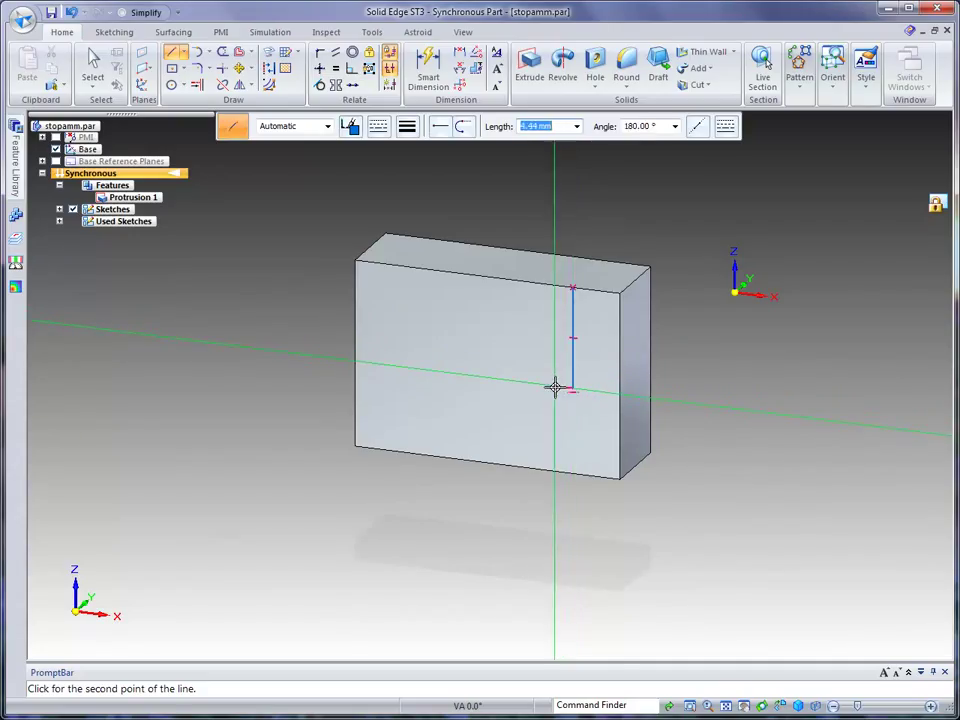
pyautogui.moveTo(512, 380)
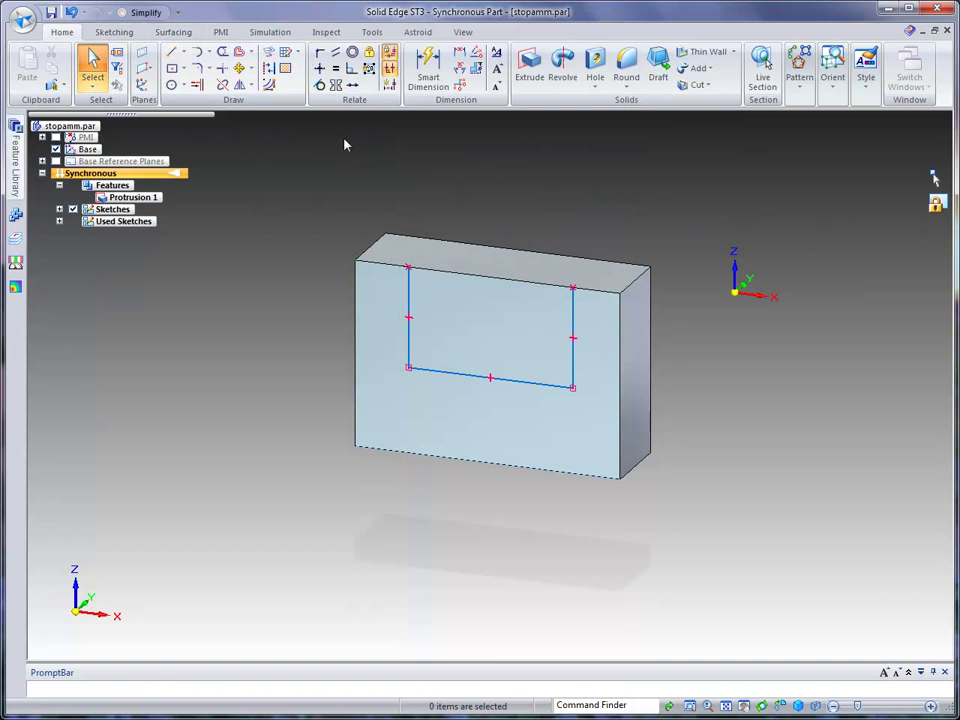
pyautogui.moveTo(584, 184)
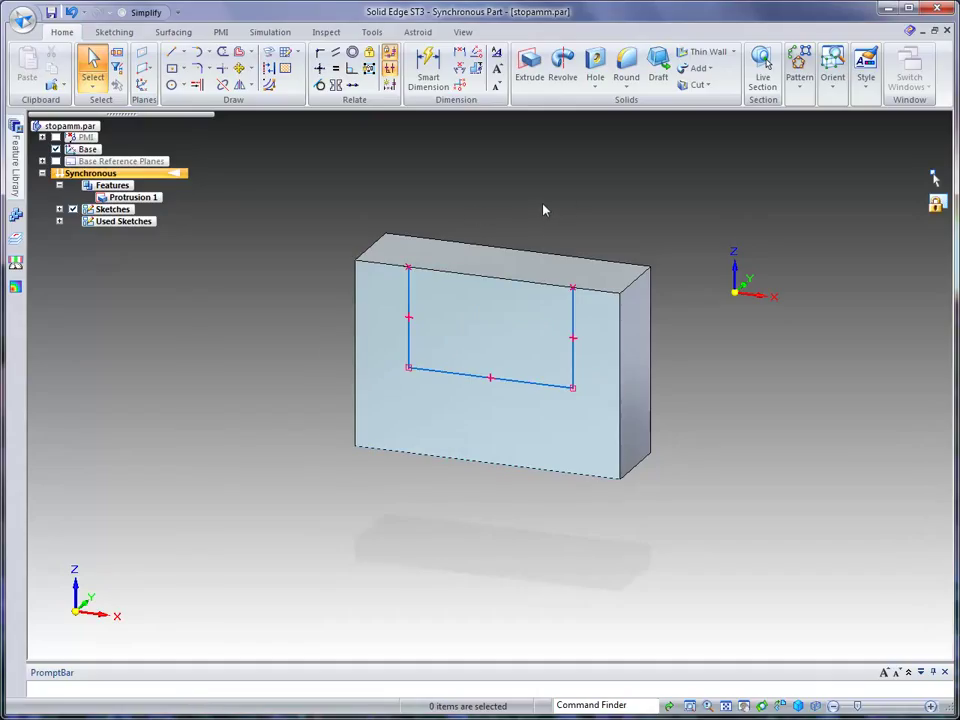
pyautogui.moveTo(490, 180)
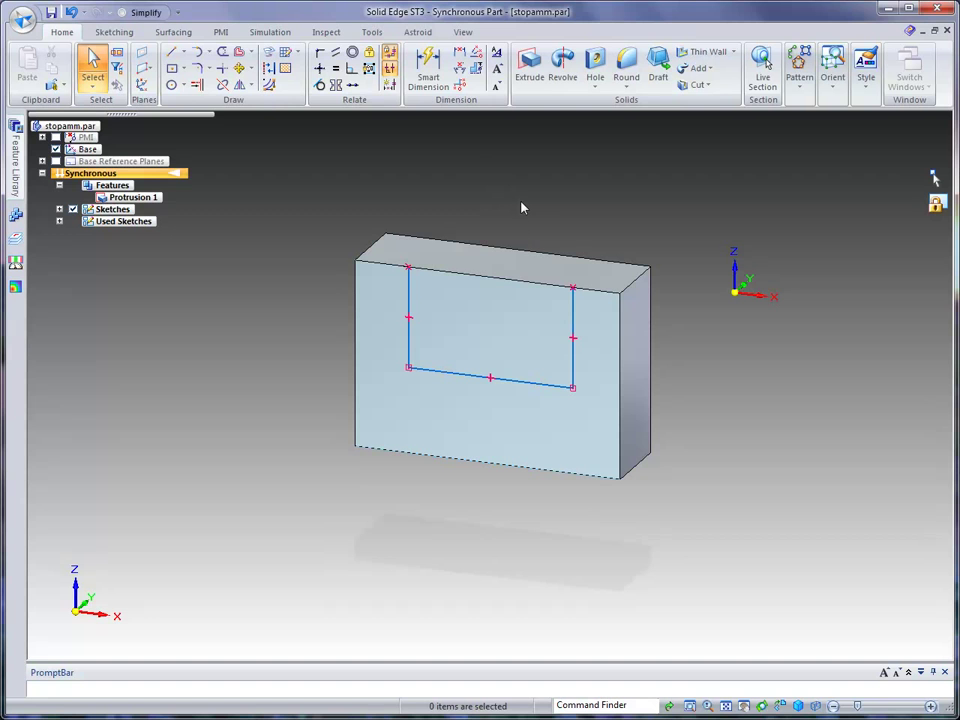
pyautogui.moveTo(444, 104)
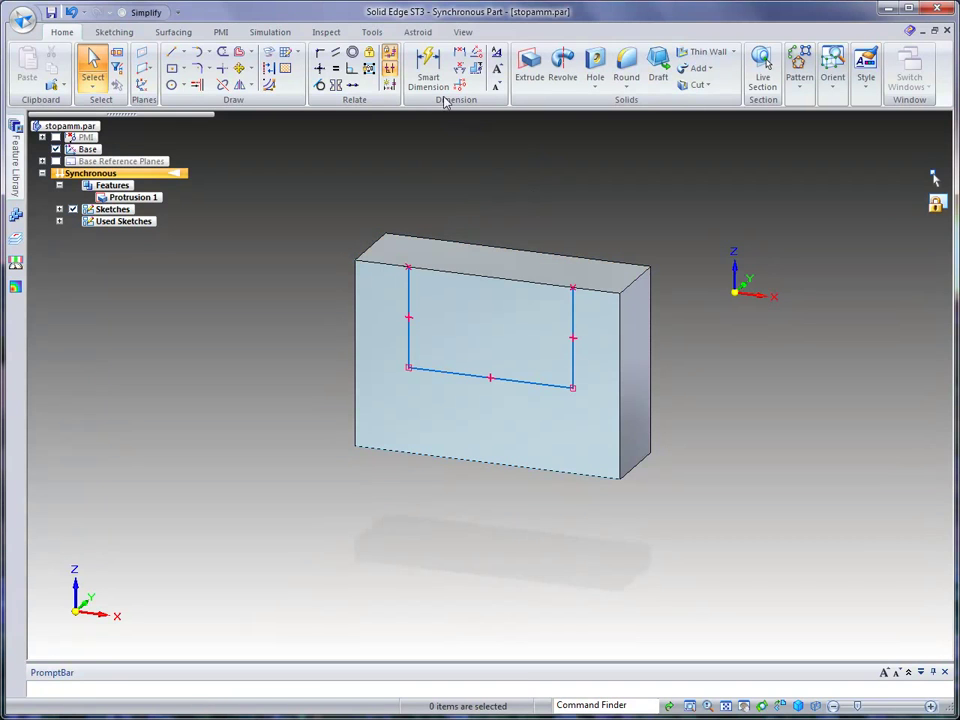
# - Smart Dimension the rectangle's bottom line to 35, then select the enclosed region
pyautogui.click(428, 68)
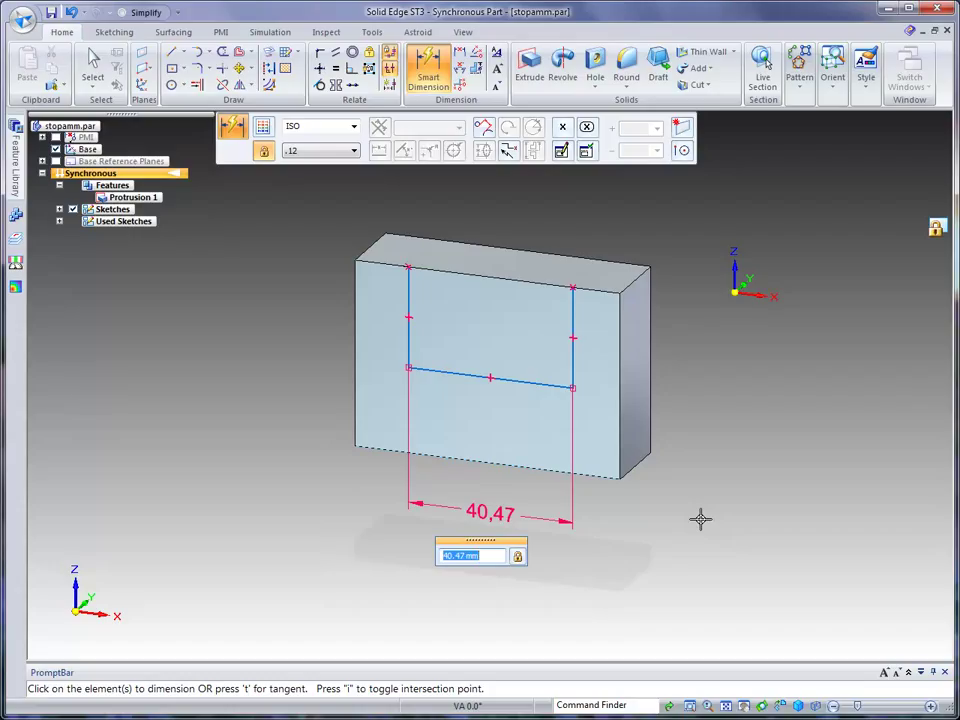
pyautogui.write('35')
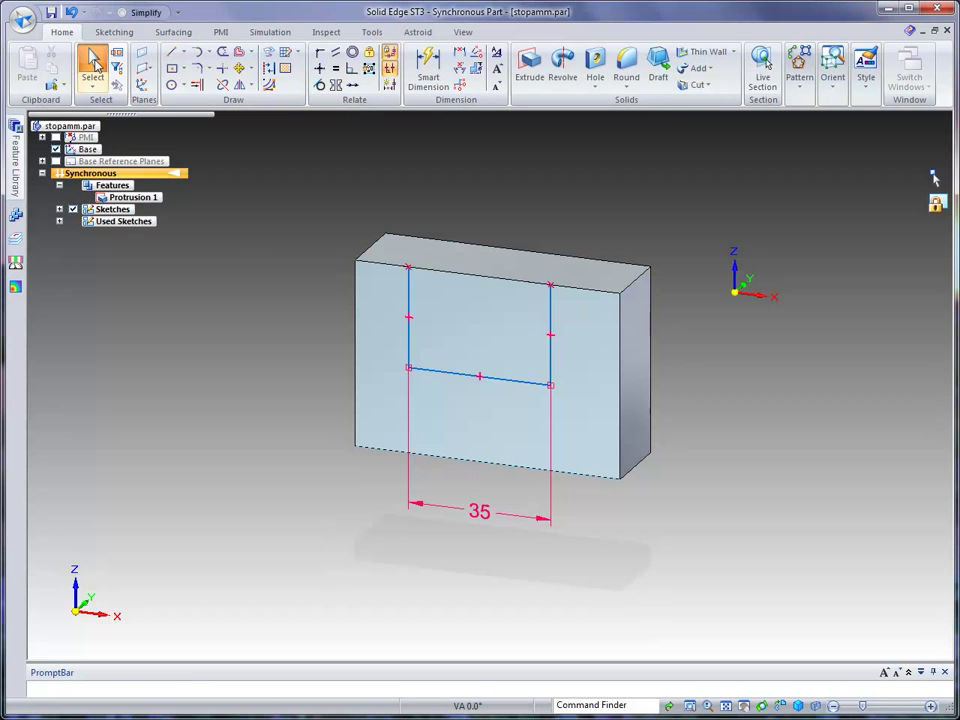
pyautogui.click(480, 336)
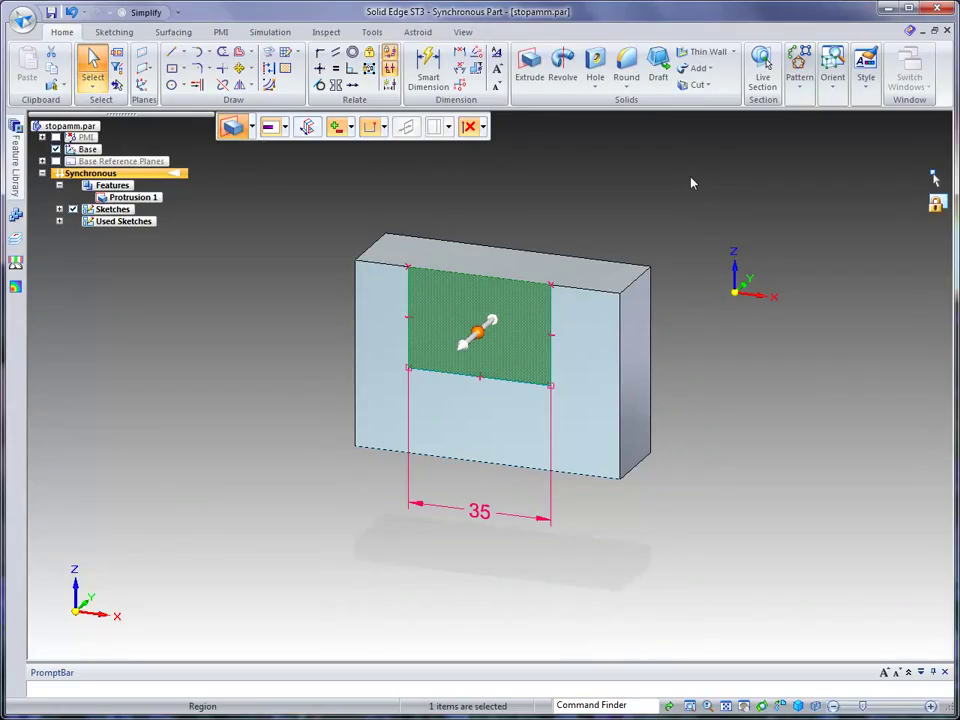
pyautogui.moveTo(292, 156)
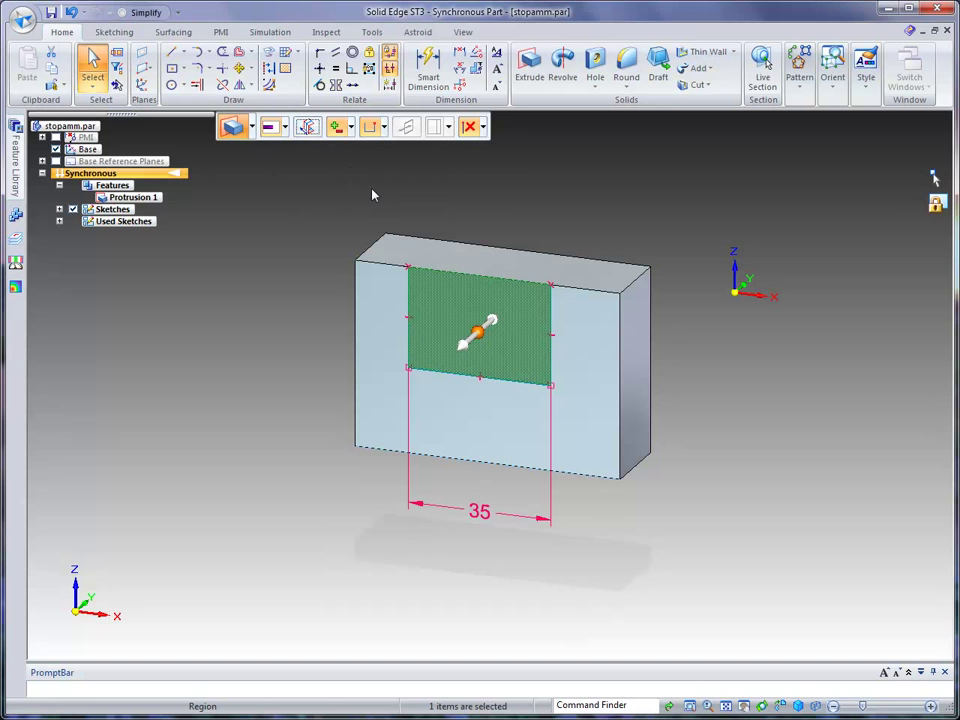
pyautogui.moveTo(520, 320)
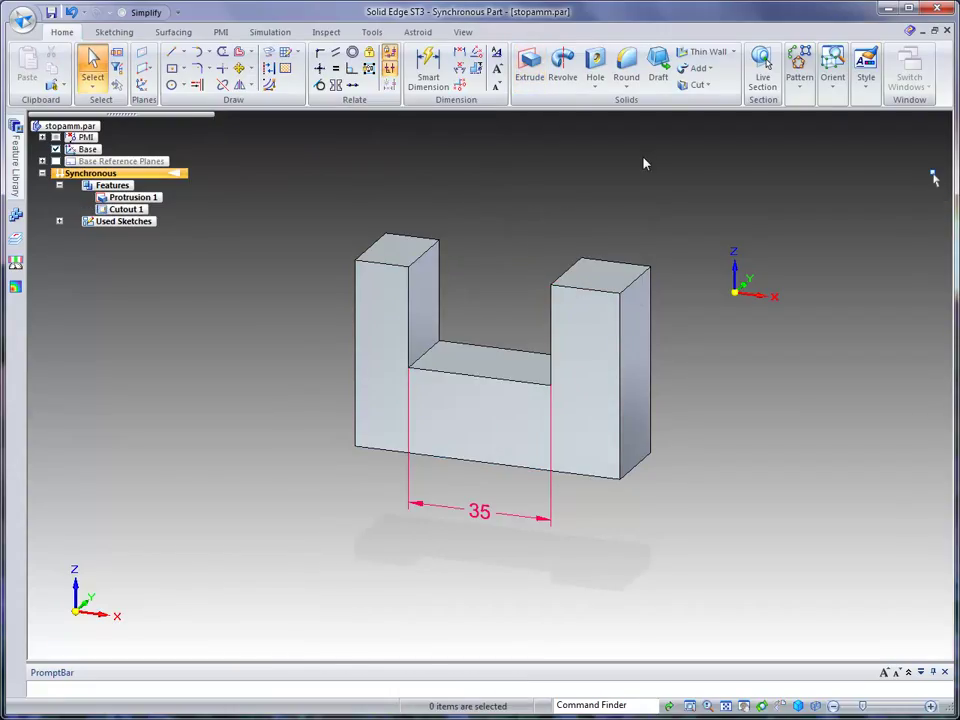
pyautogui.moveTo(624, 142)
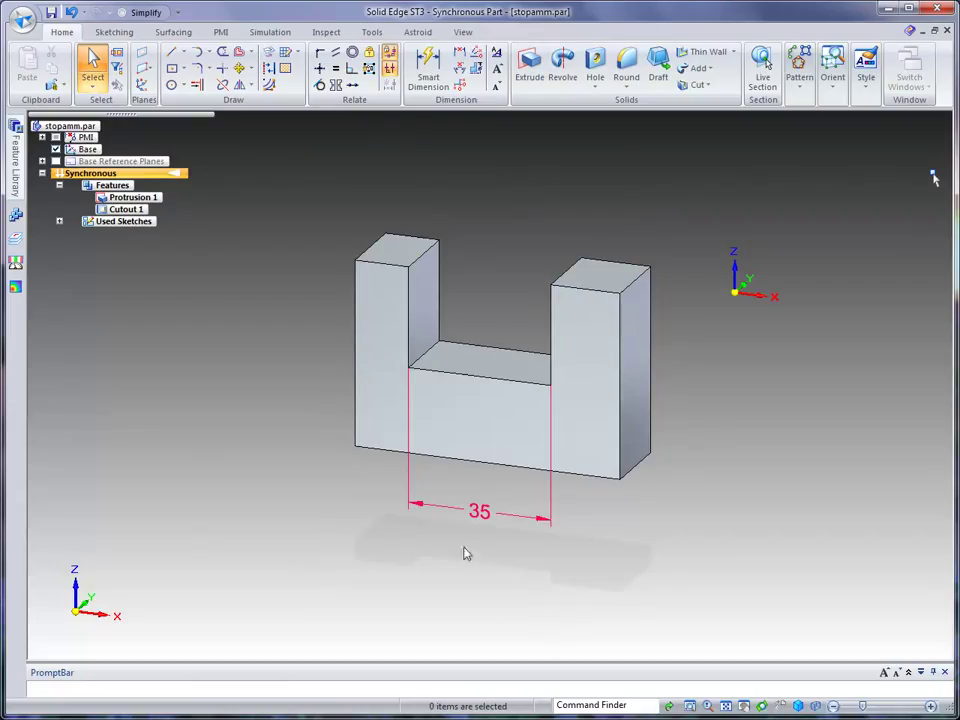
pyautogui.moveTo(484, 544)
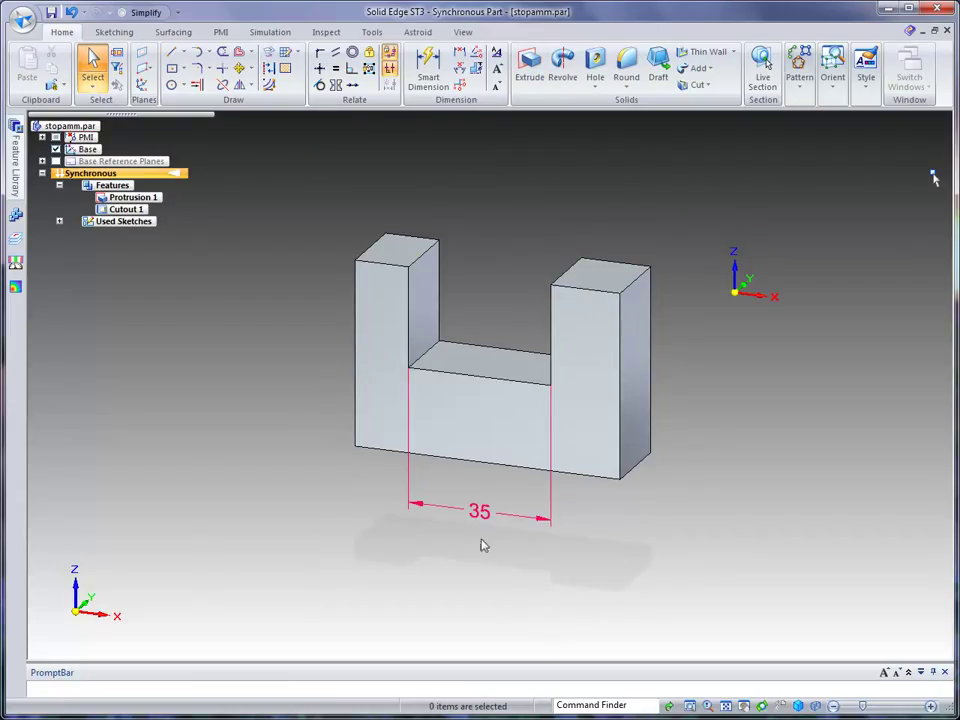
pyautogui.moveTo(510, 568)
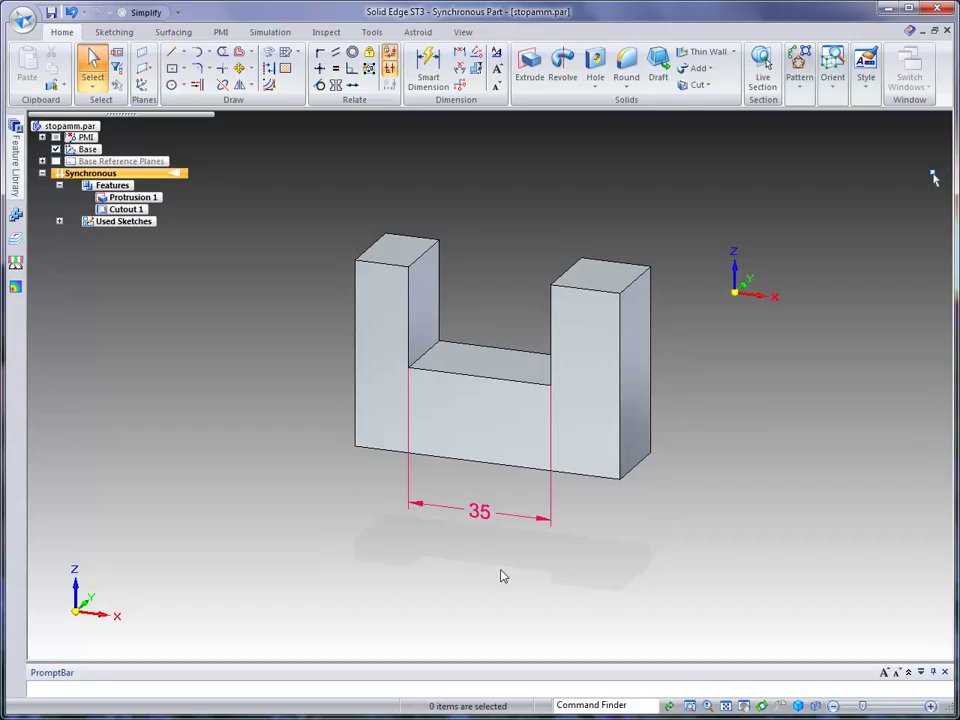
pyautogui.moveTo(656, 184)
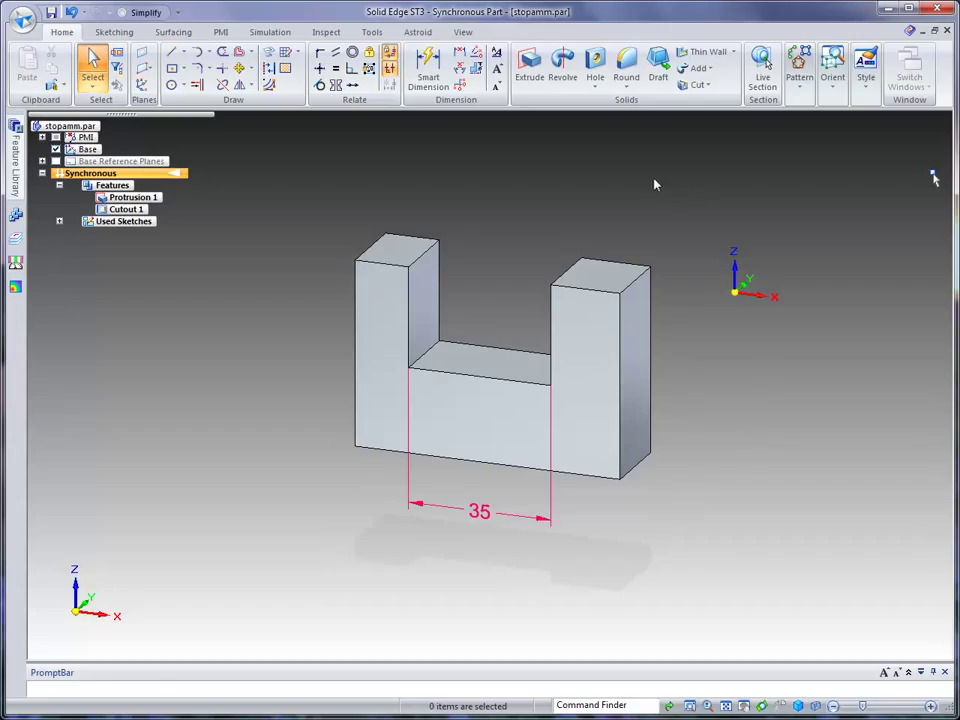
pyautogui.moveTo(52, 12)
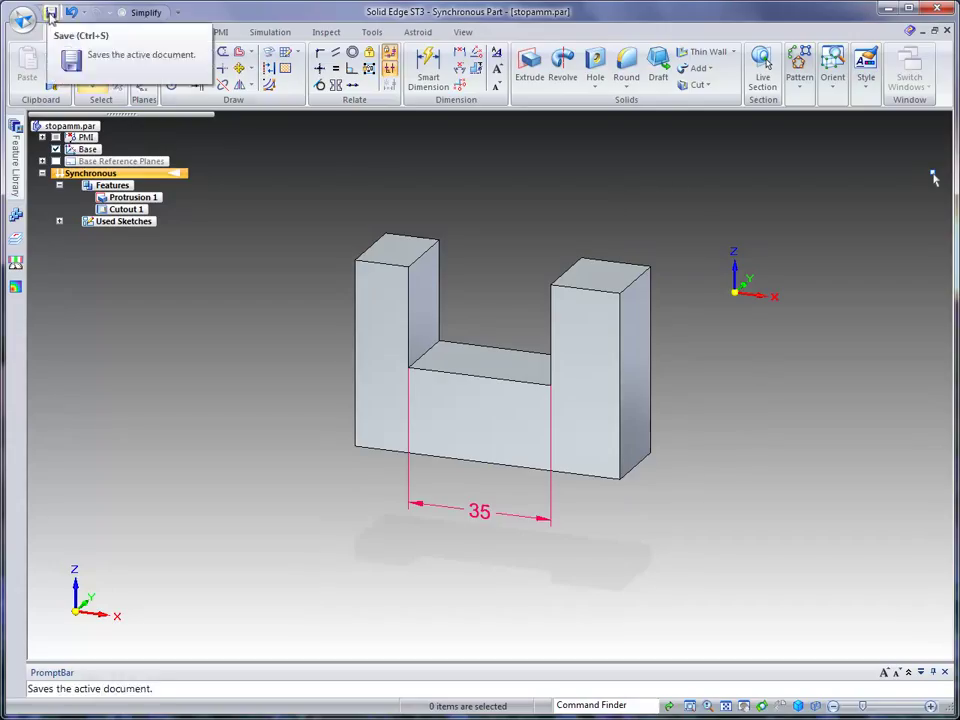